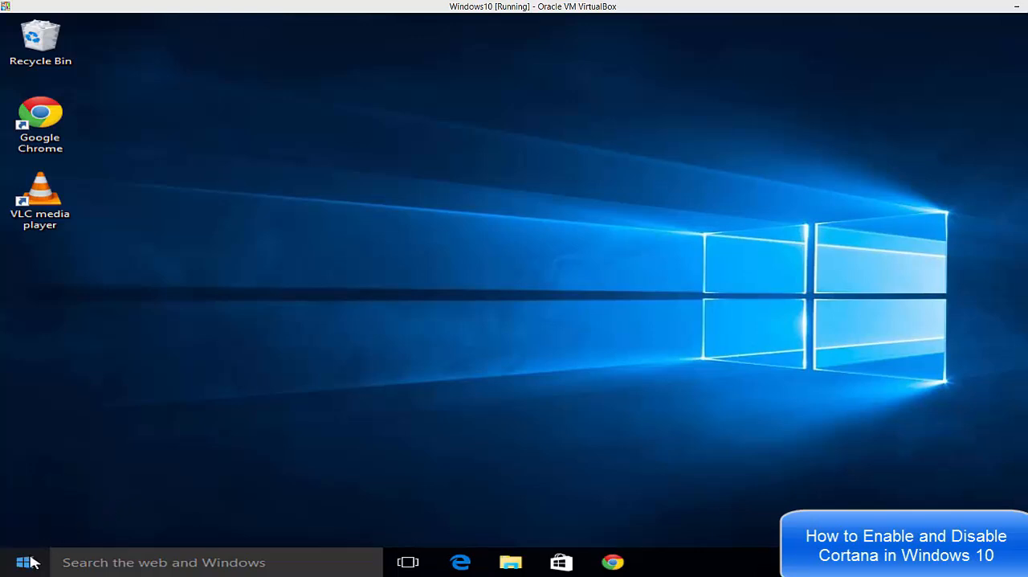
# - Reach the Privacy section of Windows Settings from the Start menu
pyautogui.click(19, 562)
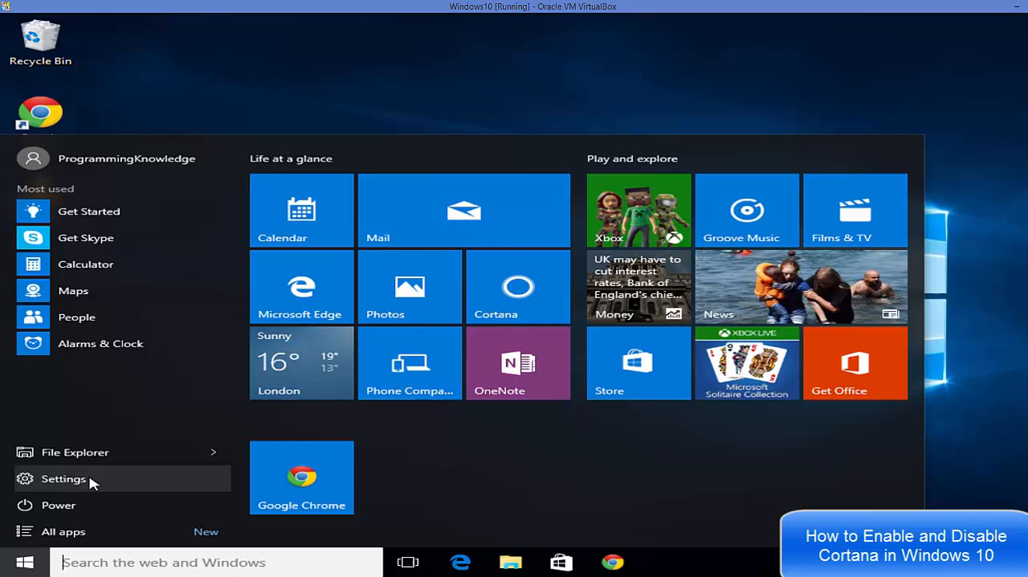
pyautogui.click(63, 479)
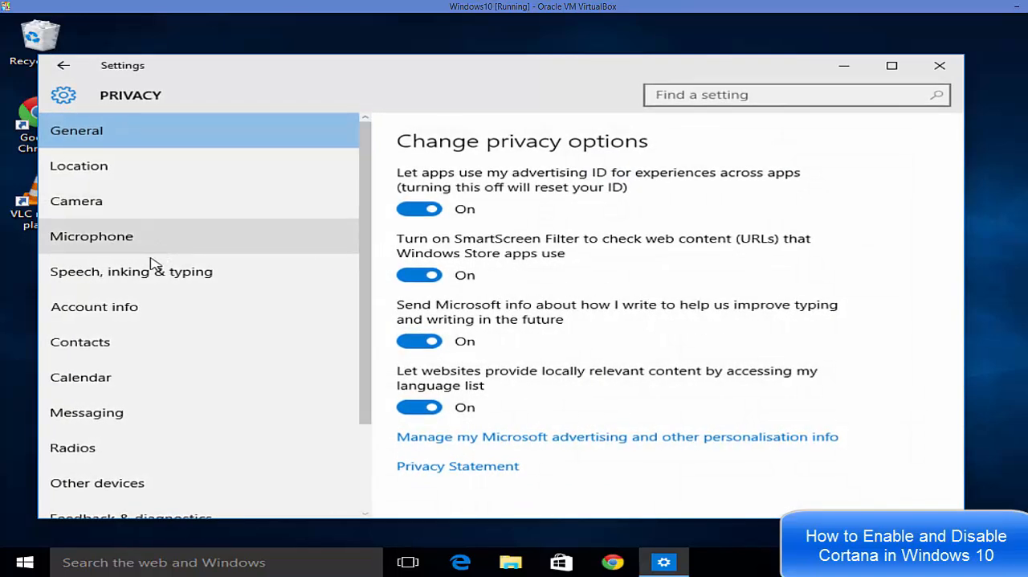
pyautogui.moveTo(131, 270)
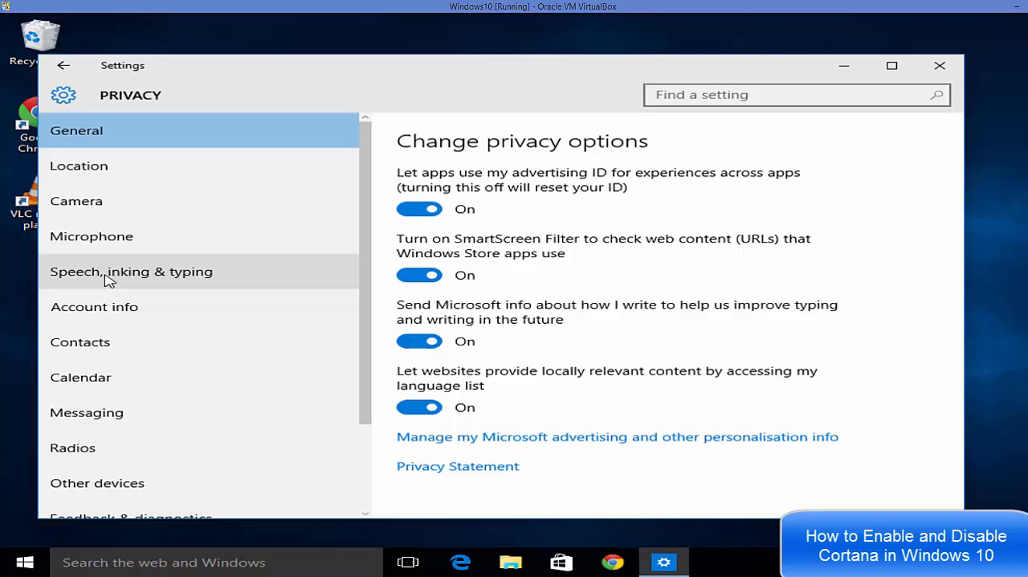
pyautogui.moveTo(137, 283)
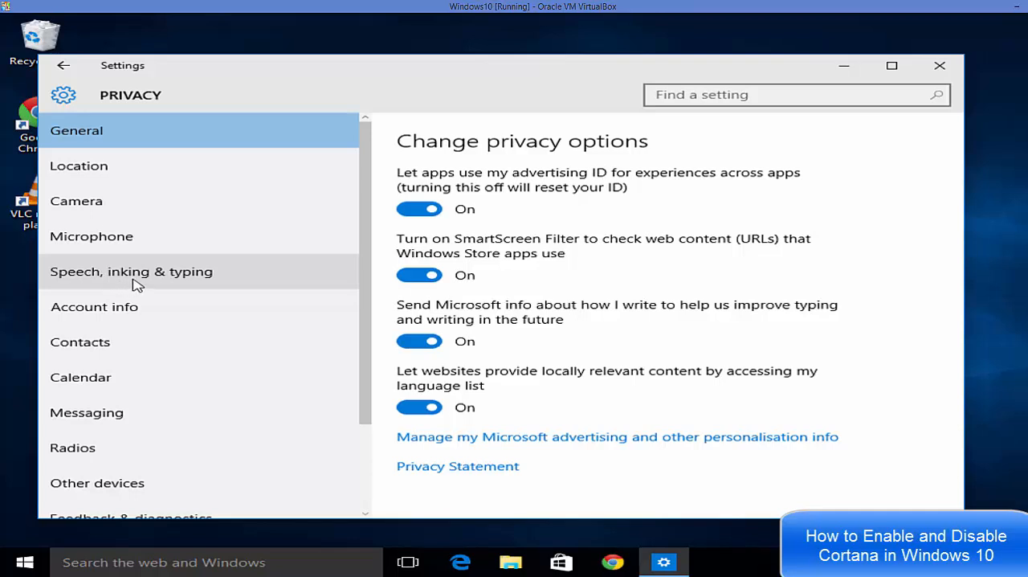
# - Switch on 'Get to know me' under Speech, inking & typing, then close Settings to the desktop
pyautogui.click(132, 270)
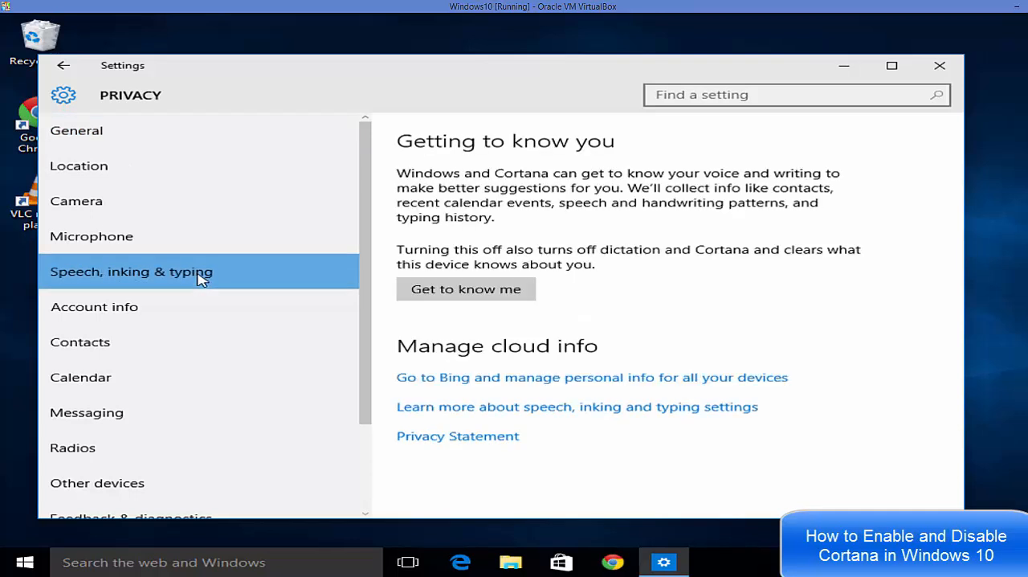
pyautogui.moveTo(450, 157)
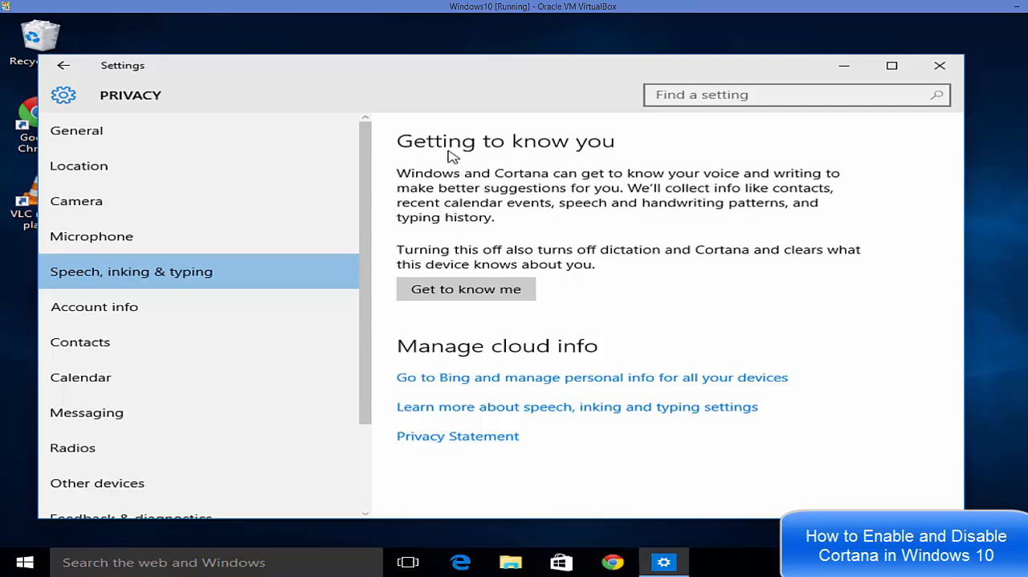
pyautogui.moveTo(561, 170)
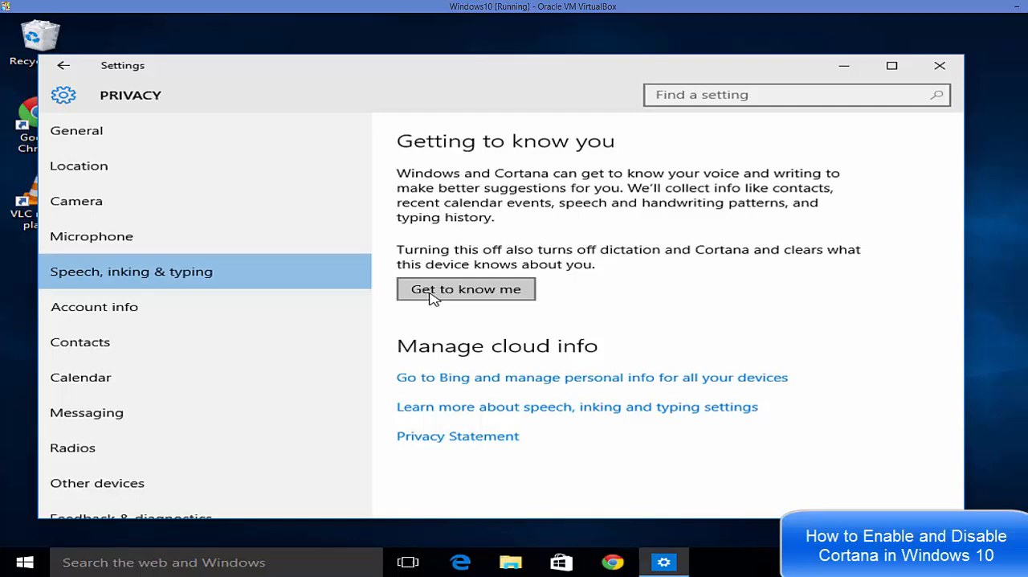
pyautogui.moveTo(460, 299)
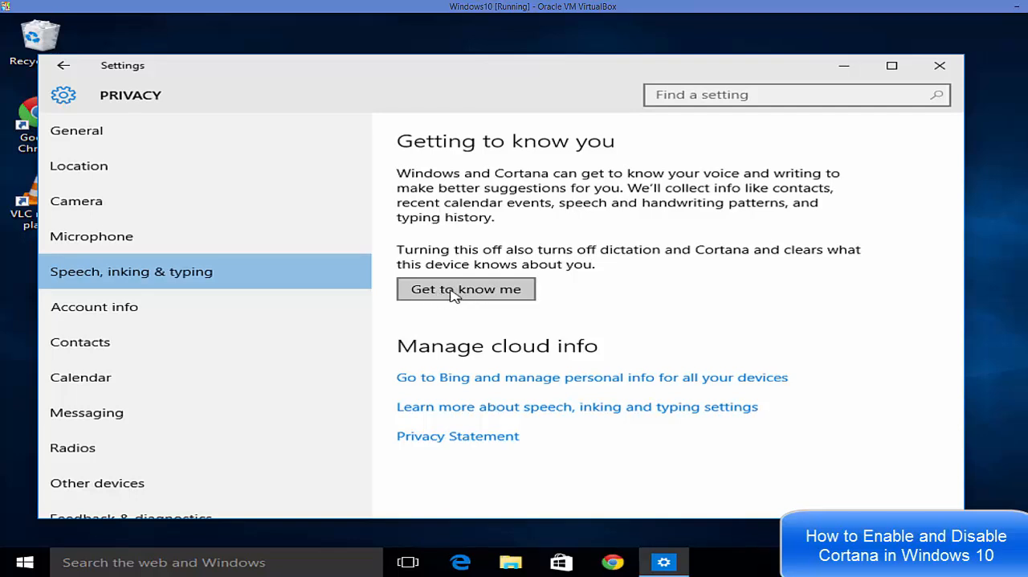
pyautogui.moveTo(457, 302)
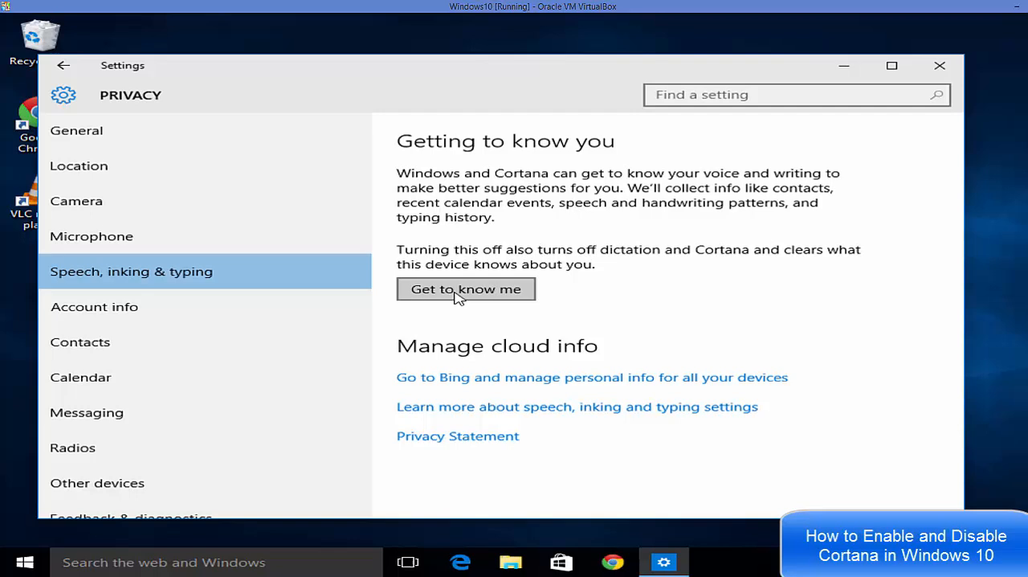
pyautogui.click(466, 289)
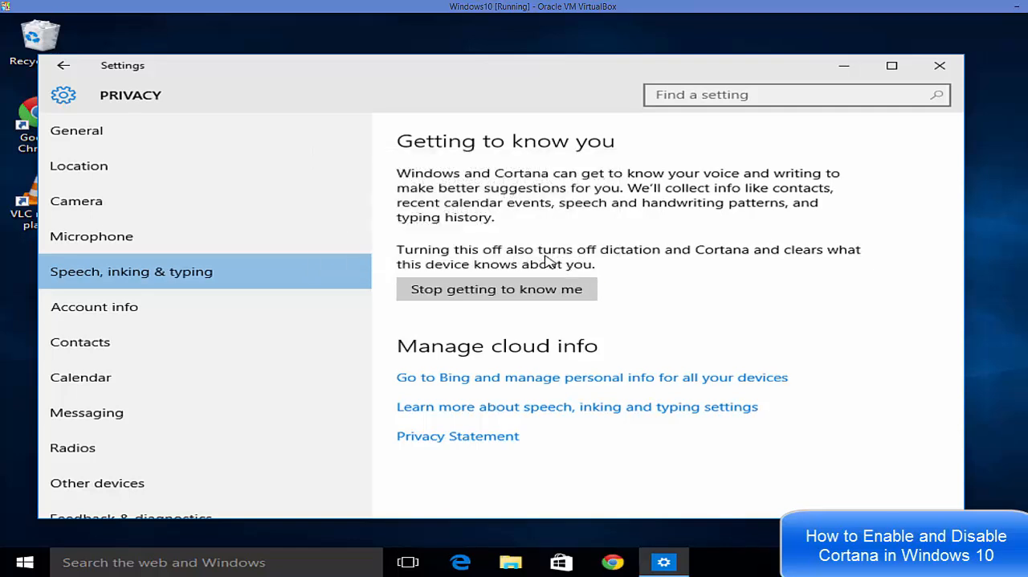
pyautogui.moveTo(641, 281)
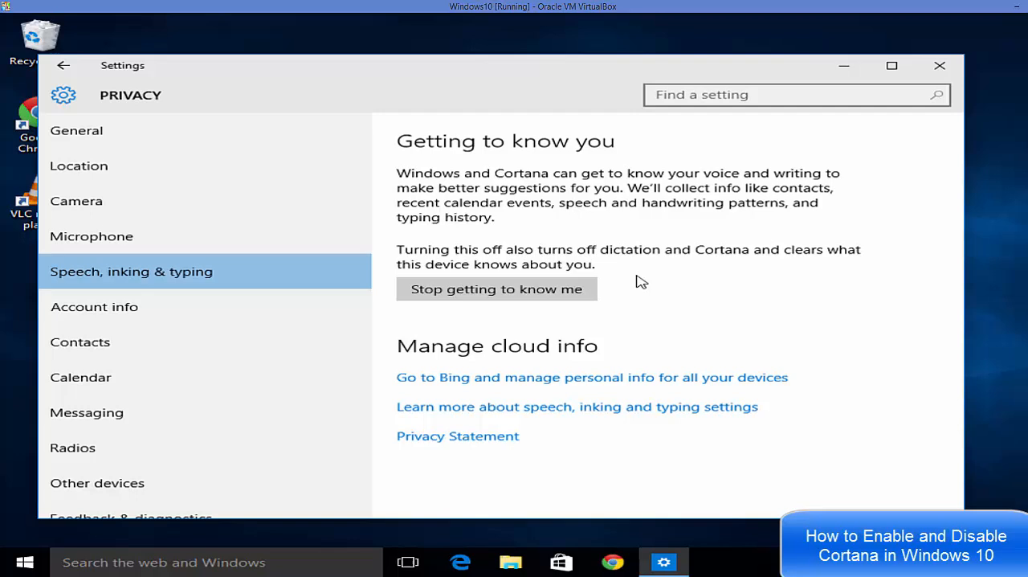
pyautogui.click(938, 65)
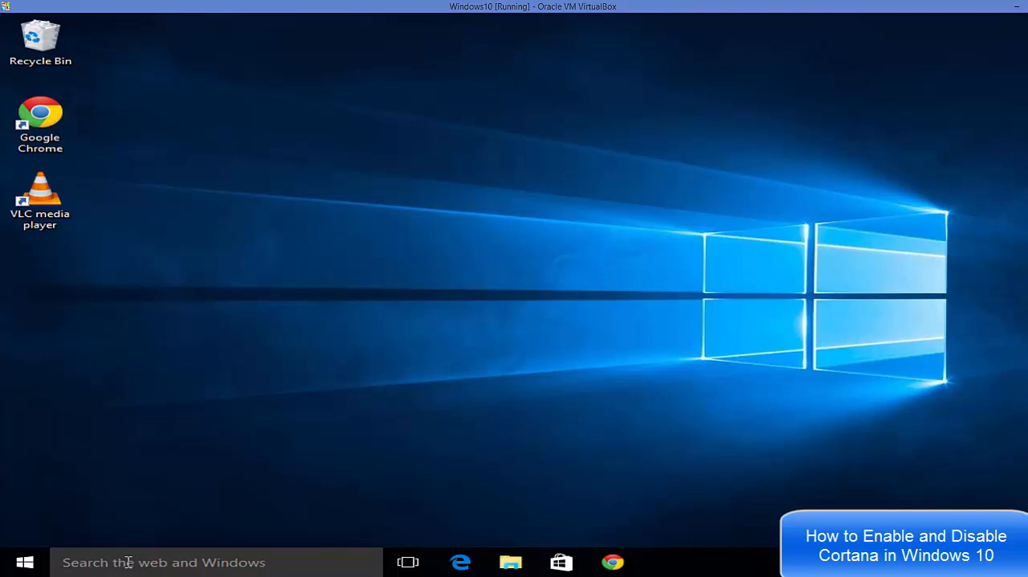
# - Launch Cortana, allow it to use the device location, and dismiss the Microsoft account sign-in
pyautogui.click(161, 563)
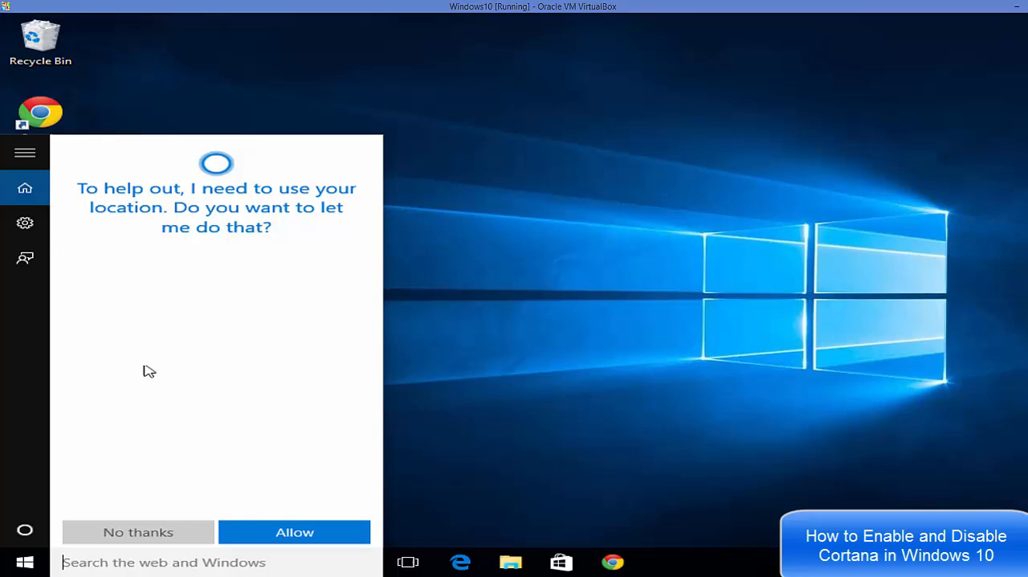
pyautogui.moveTo(263, 417)
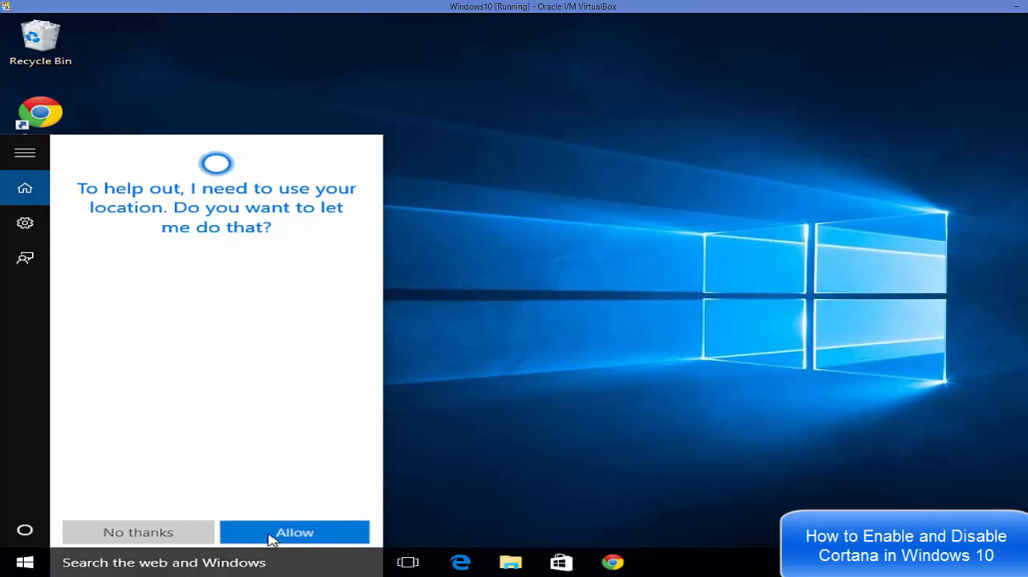
pyautogui.click(294, 532)
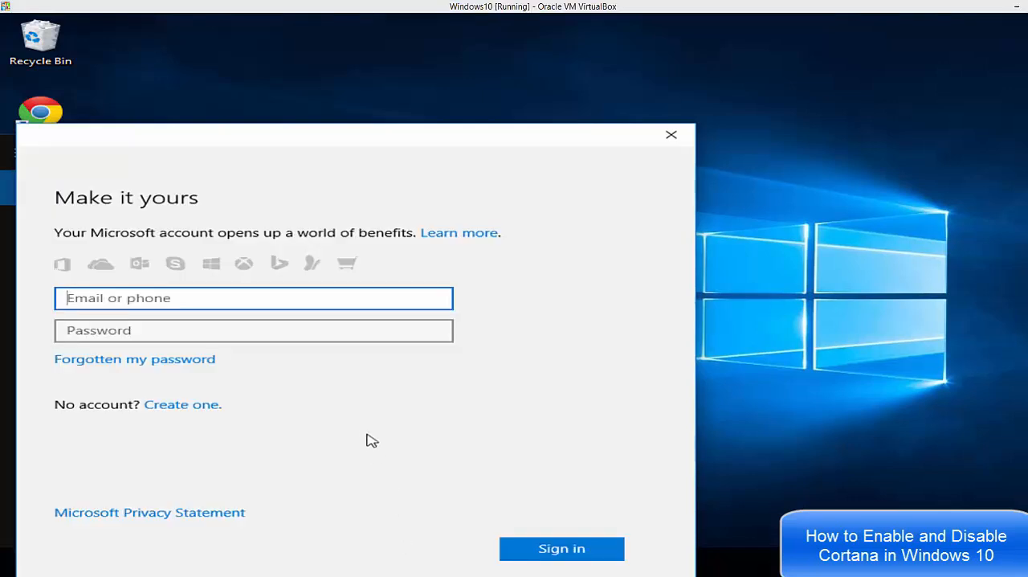
pyautogui.moveTo(367, 427)
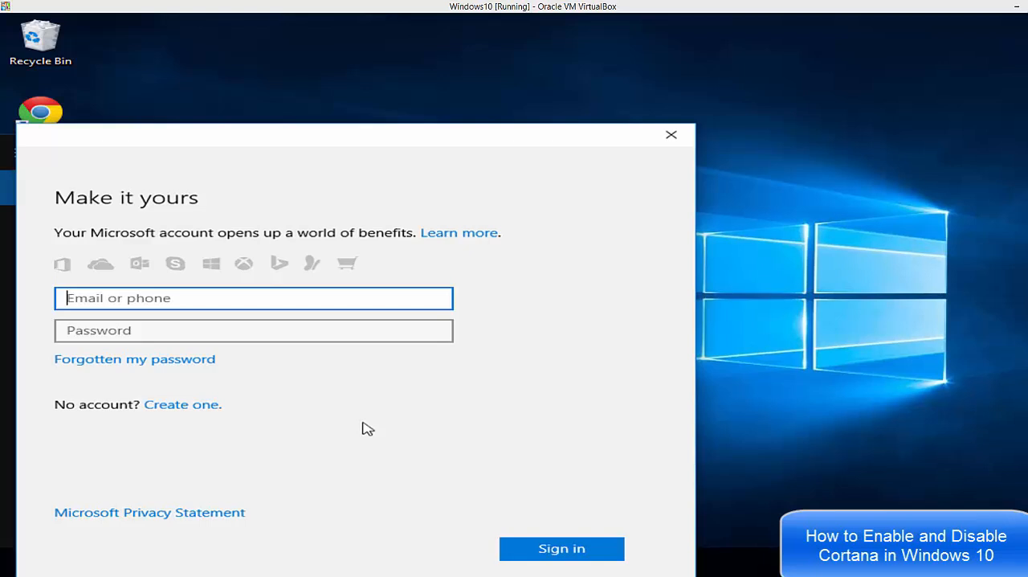
pyautogui.moveTo(459, 510)
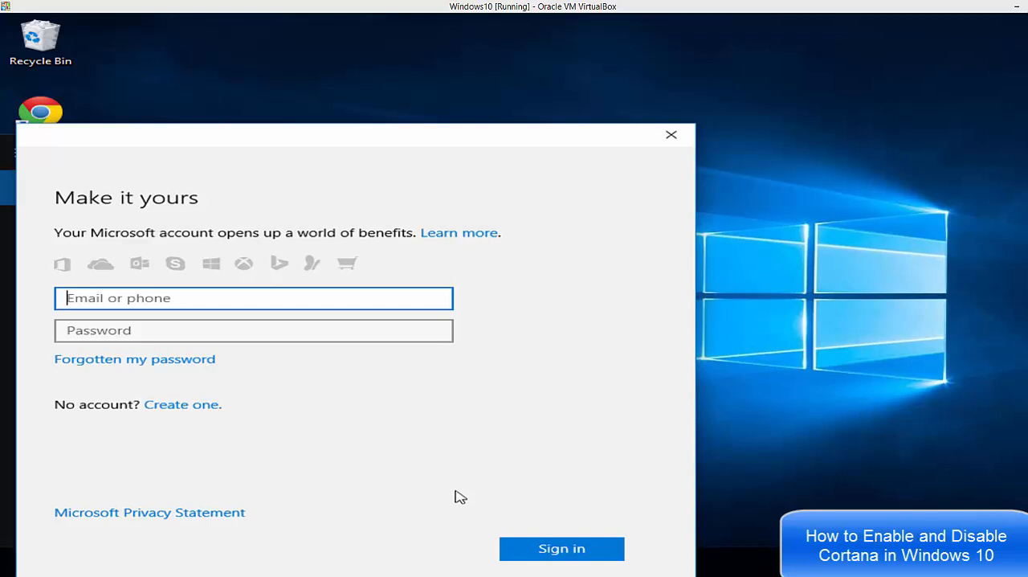
pyautogui.moveTo(466, 489)
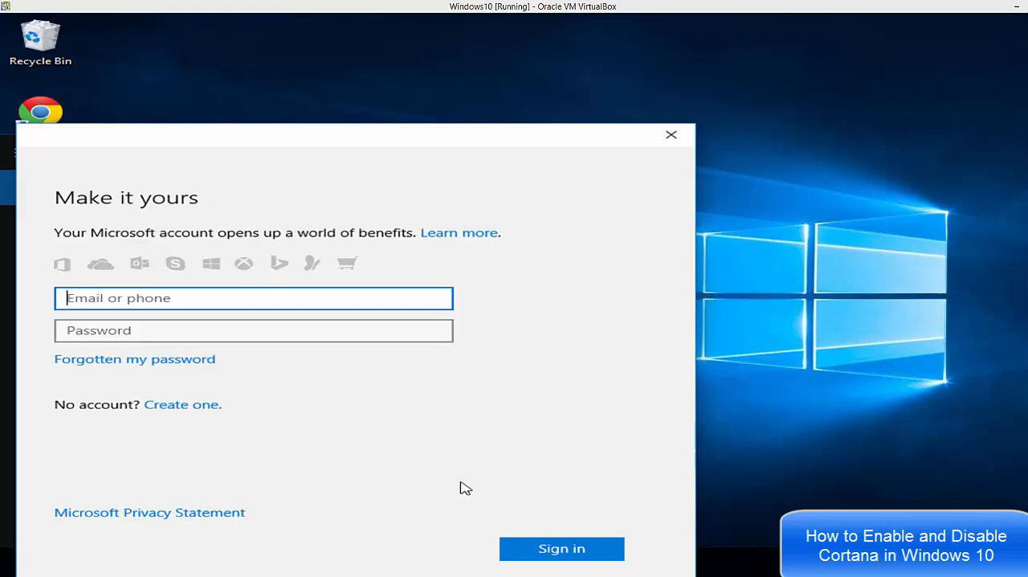
pyautogui.click(671, 135)
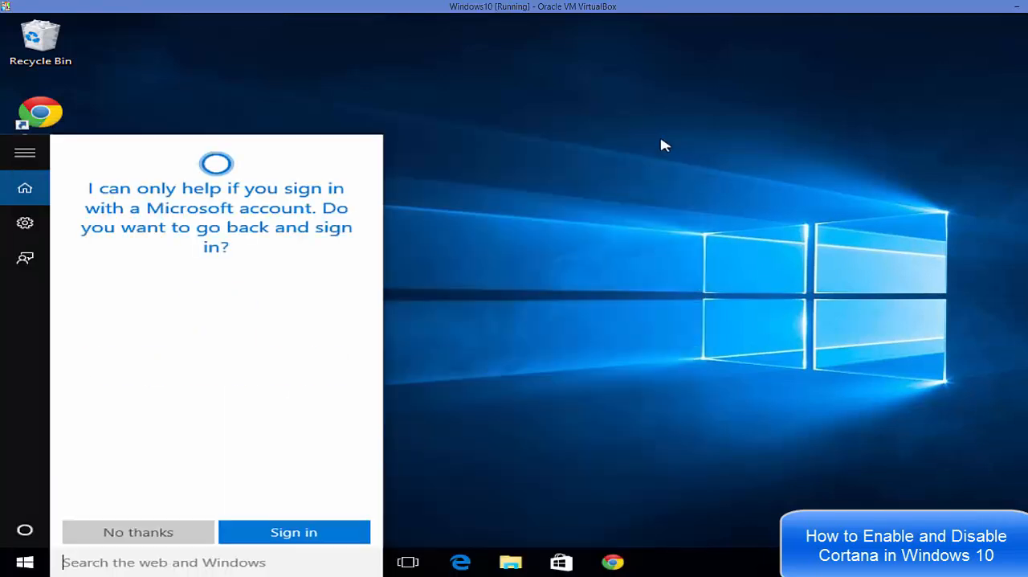
# - Dismiss Cortana's prompt and return to the Speech, inking & typing privacy page in Settings
pyautogui.click(139, 531)
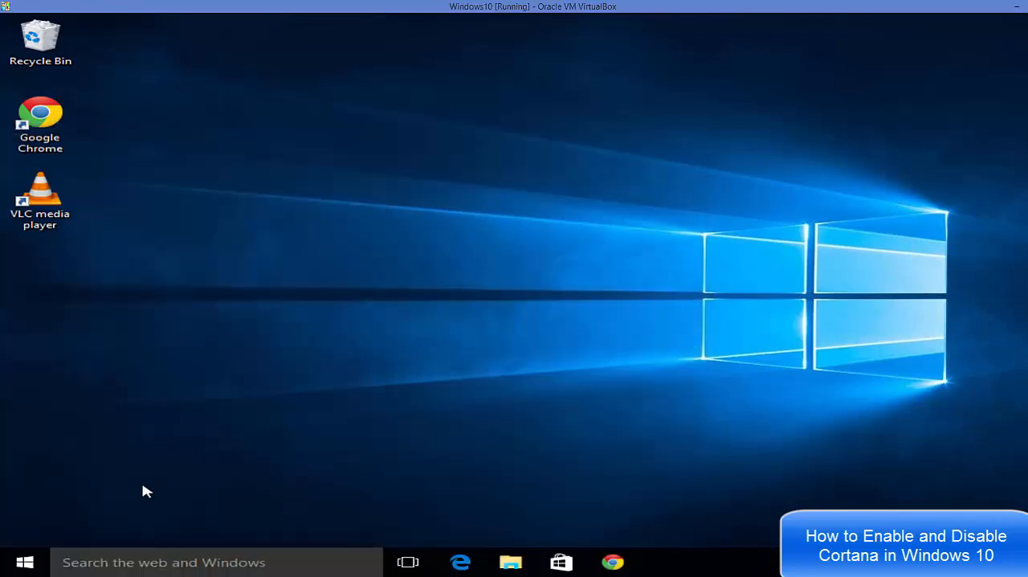
pyautogui.click(23, 562)
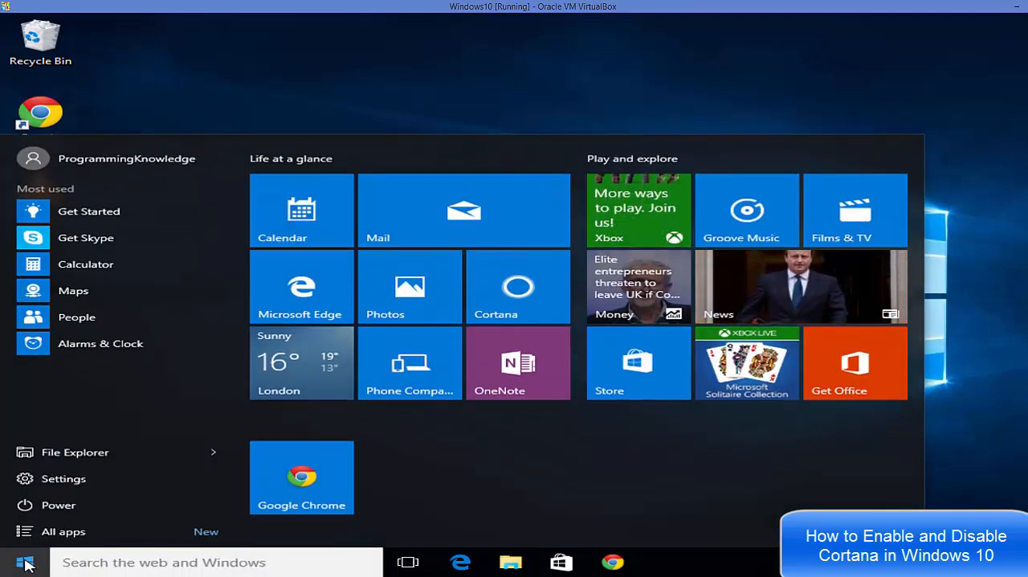
pyautogui.moveTo(65, 479)
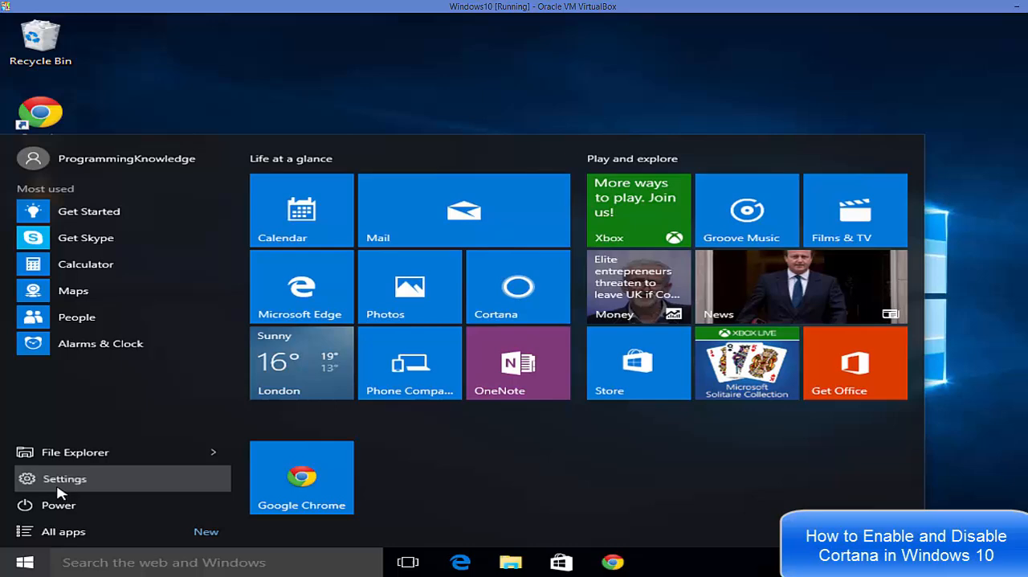
pyautogui.click(65, 479)
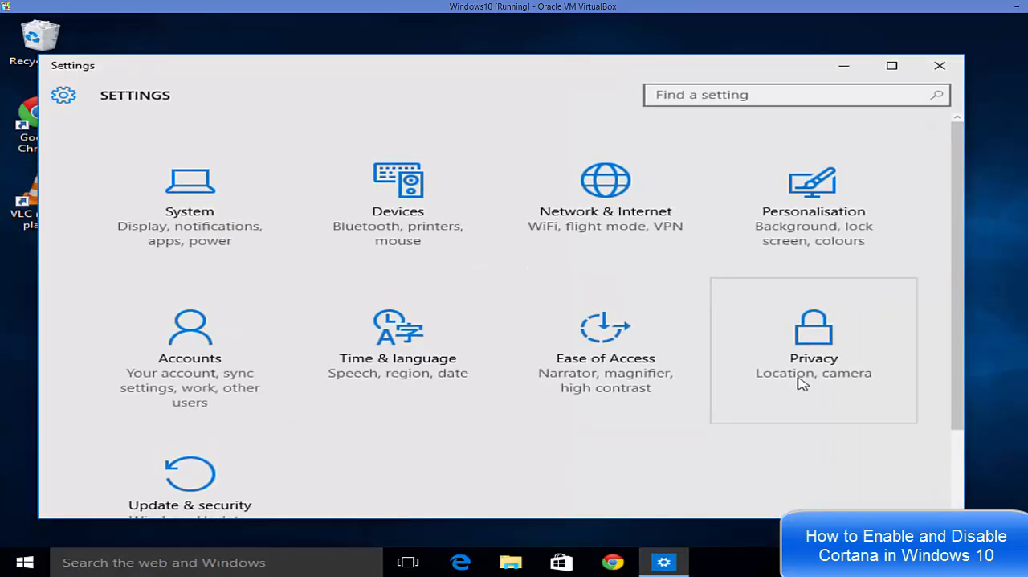
pyautogui.click(813, 349)
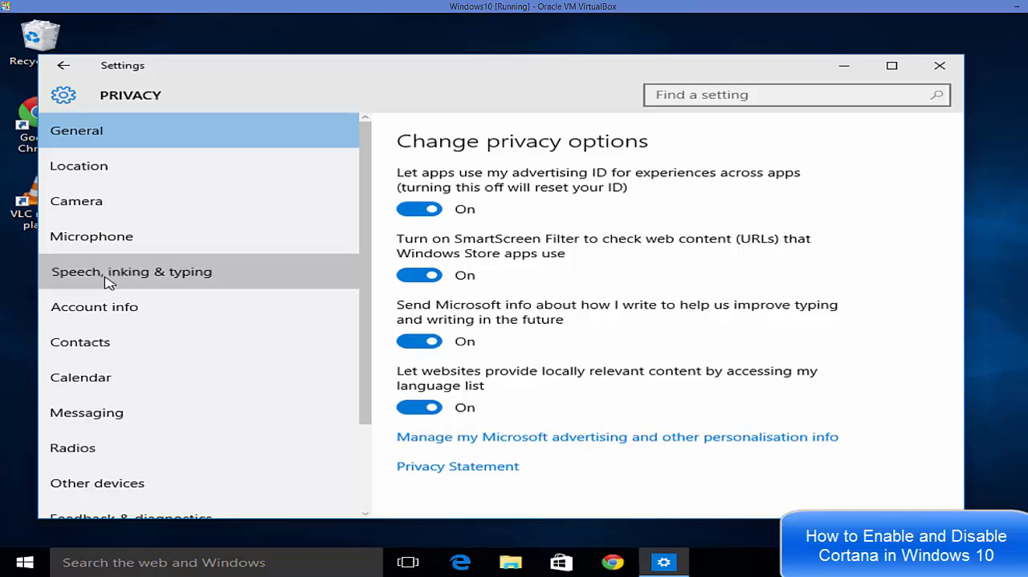
pyautogui.click(132, 270)
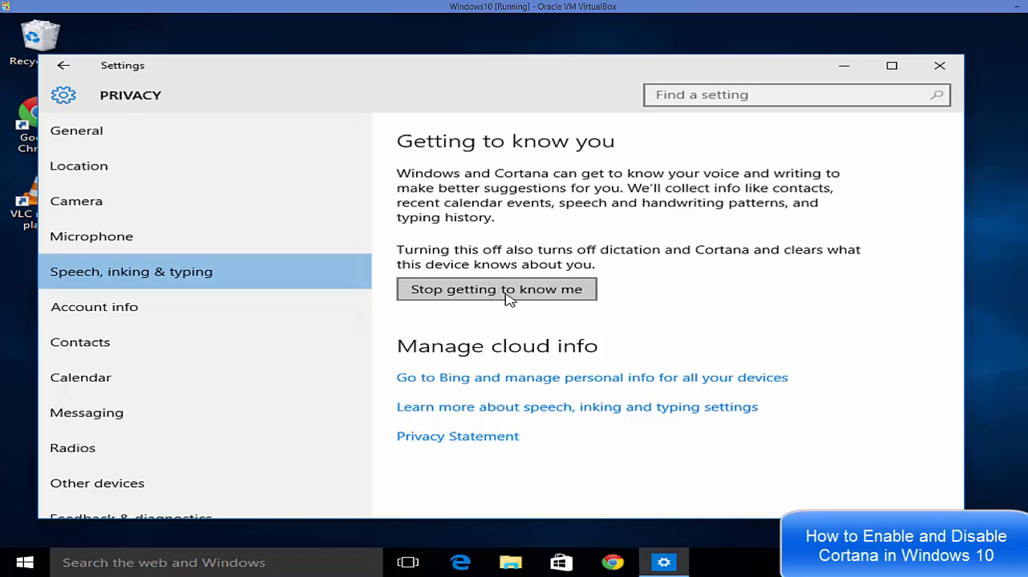
# - Stop 'getting to know me' and confirm, turning off dictation and Cortana
pyautogui.click(497, 289)
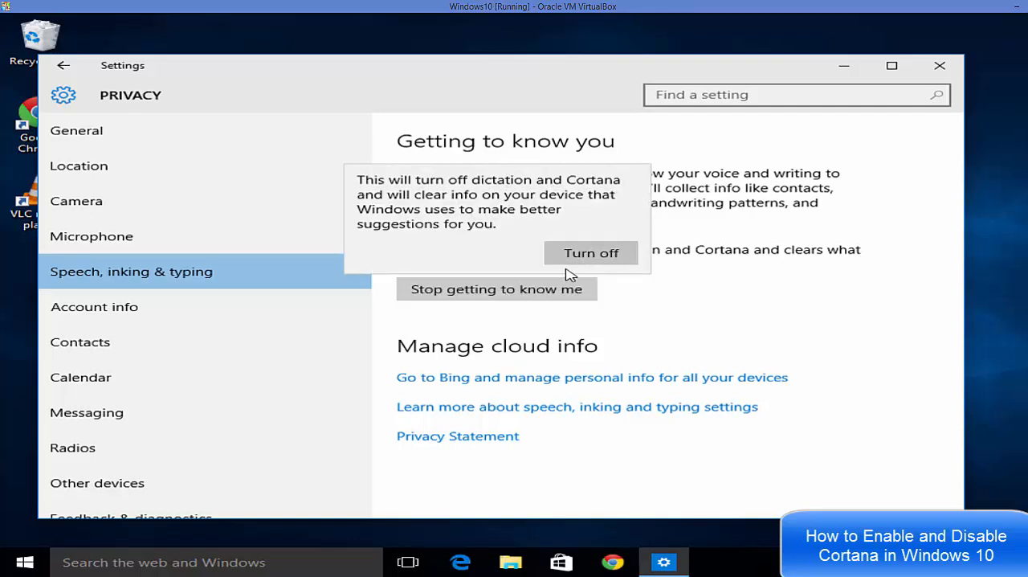
pyautogui.click(591, 252)
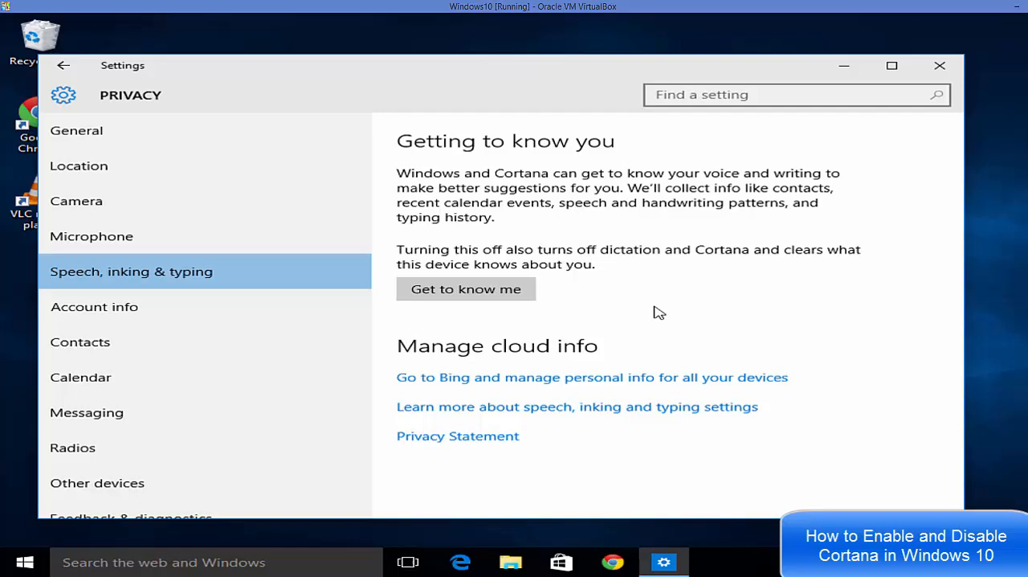
pyautogui.moveTo(612, 562)
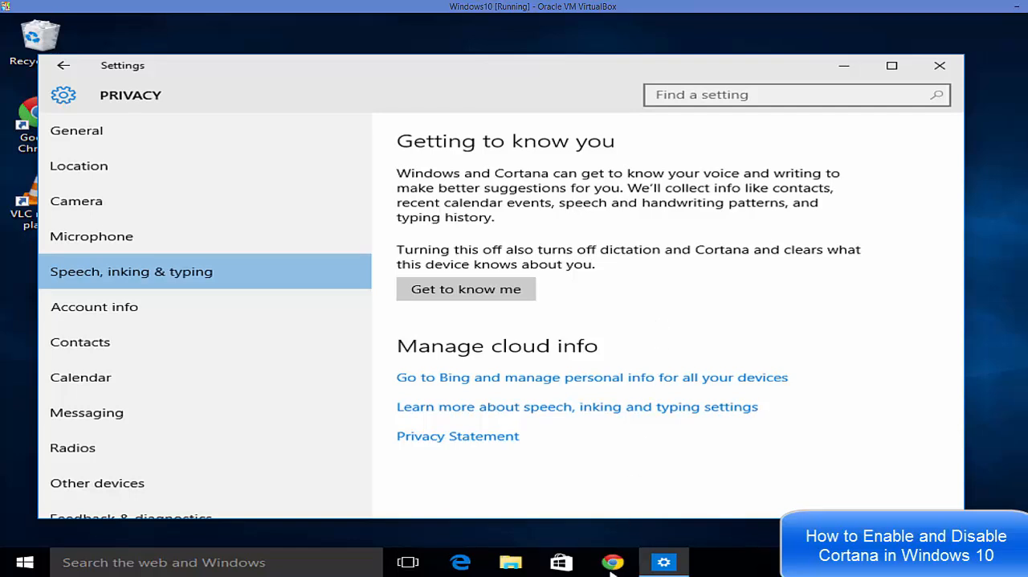
pyautogui.moveTo(613, 562)
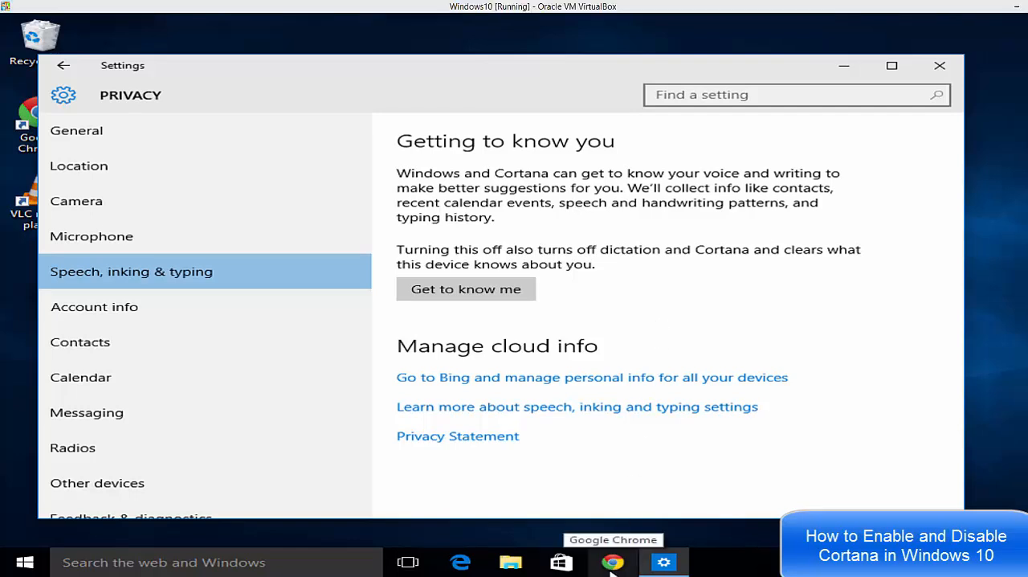